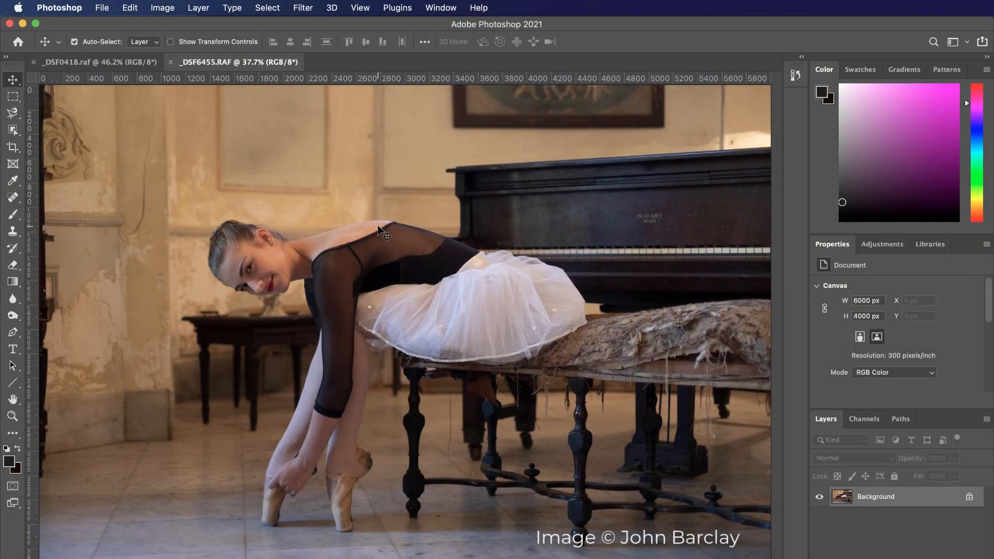
mouse_move(373, 222)
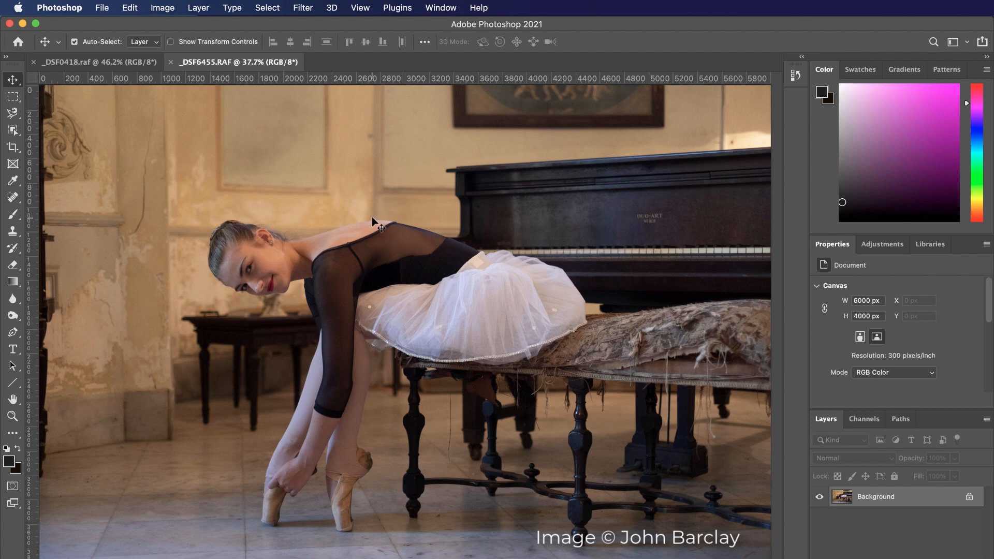
mouse_move(367, 171)
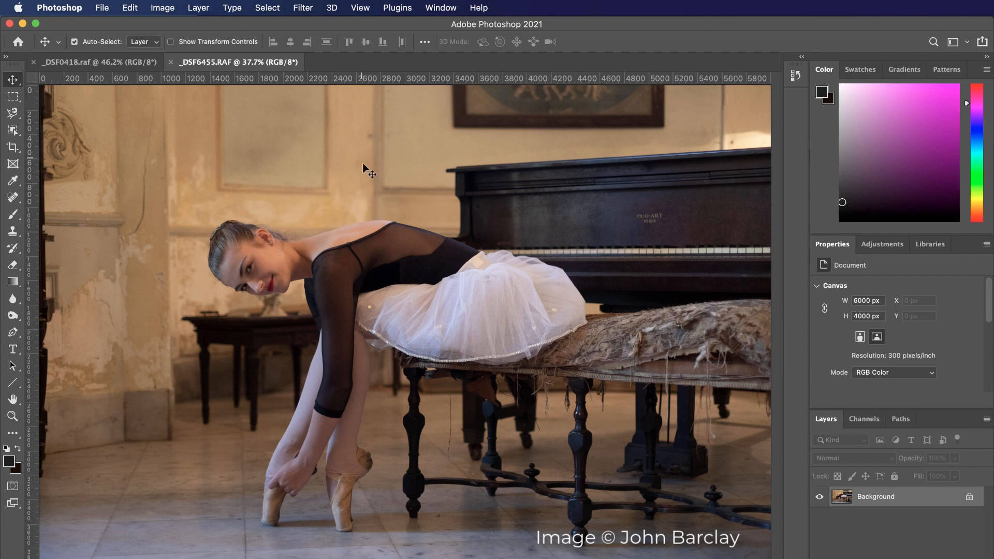
Send the ballerina photo from Photoshop into the Exposure X6 plug-in via the Filter menu
click(302, 8)
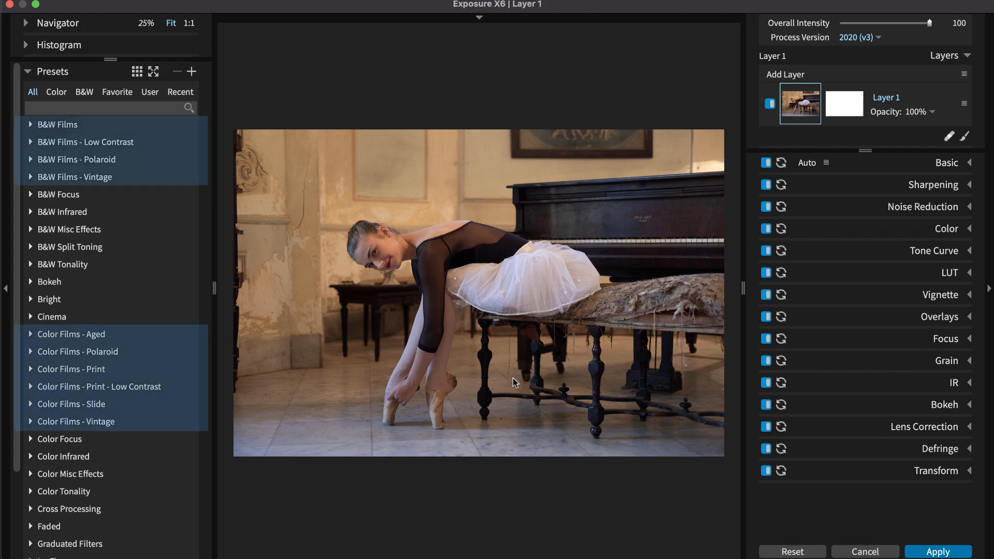
Preview Kodak Ektar 100 and Gold 400 low-contrast print films, then apply Kodak Portra 160NC
click(49, 281)
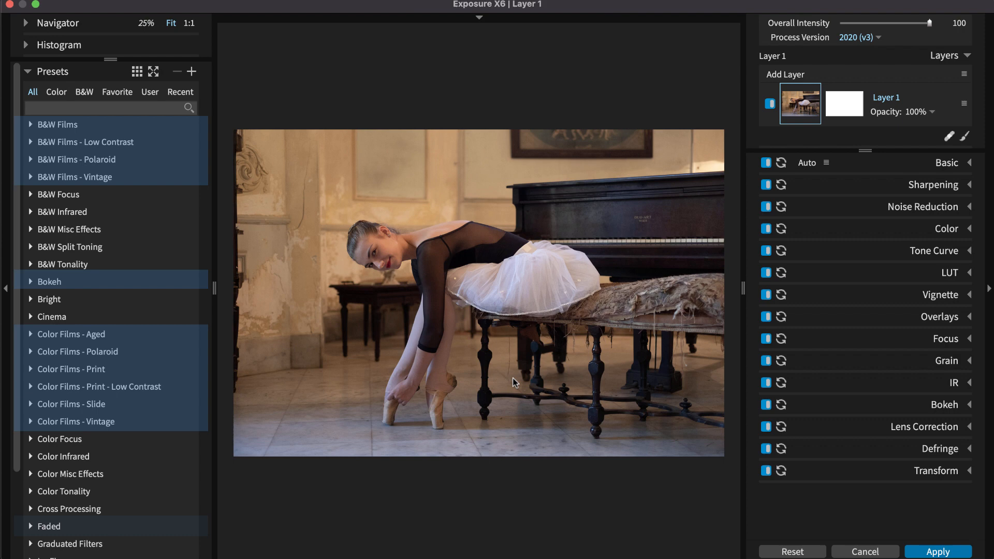
click(49, 526)
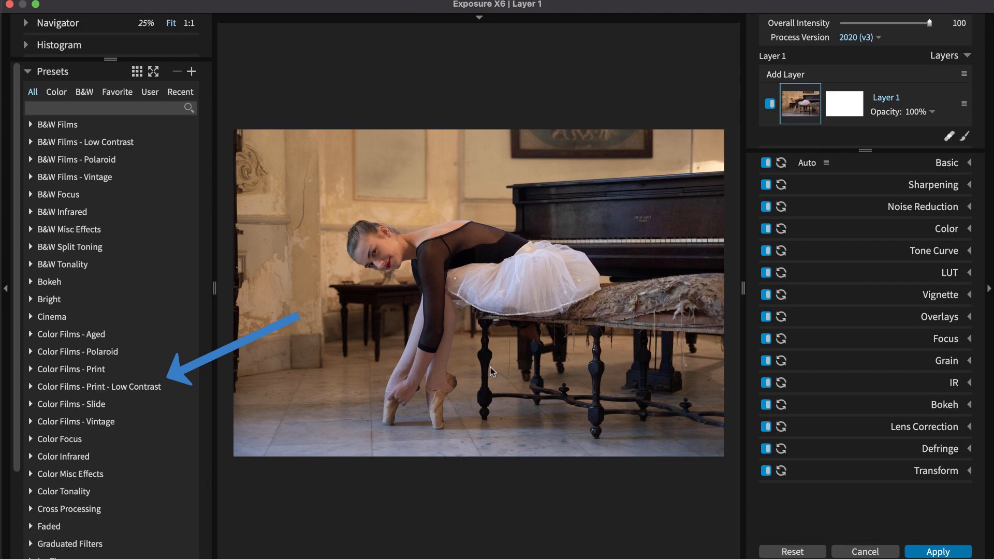
mouse_move(288, 350)
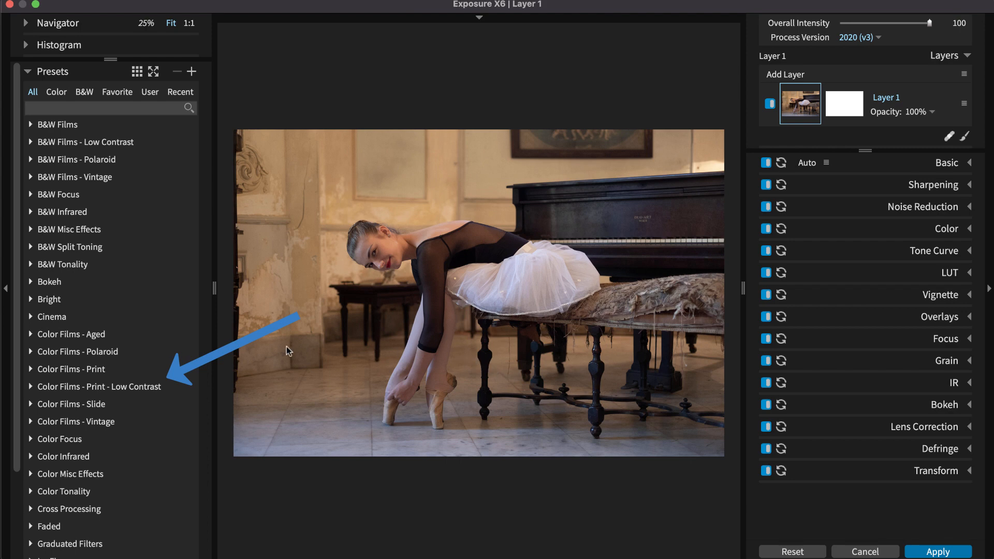
click(99, 386)
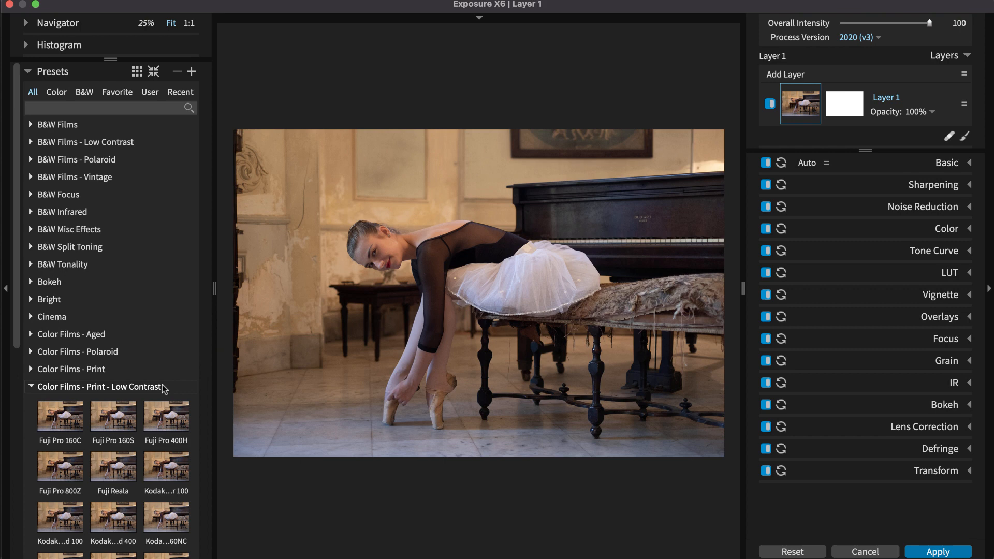
scroll(down, 3)
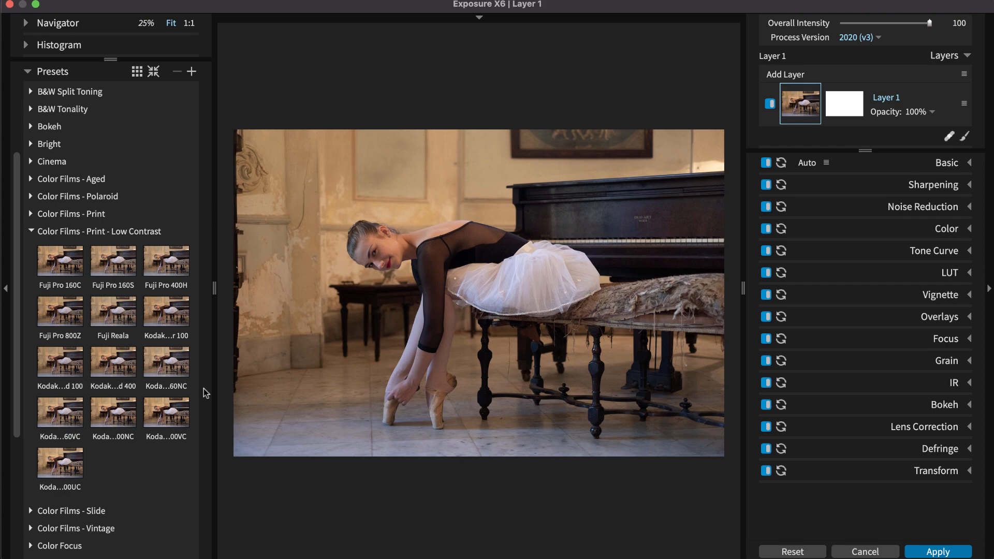
click(165, 311)
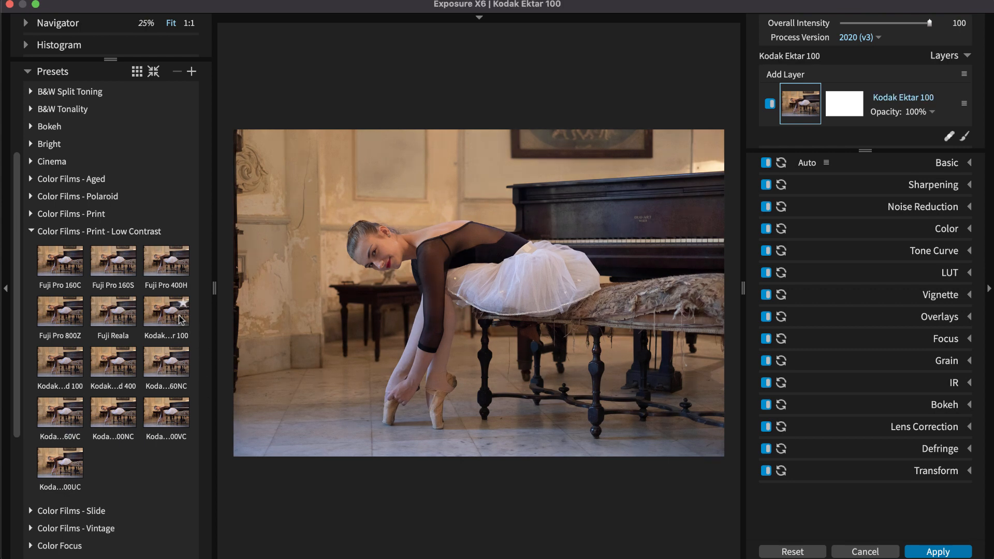
click(166, 362)
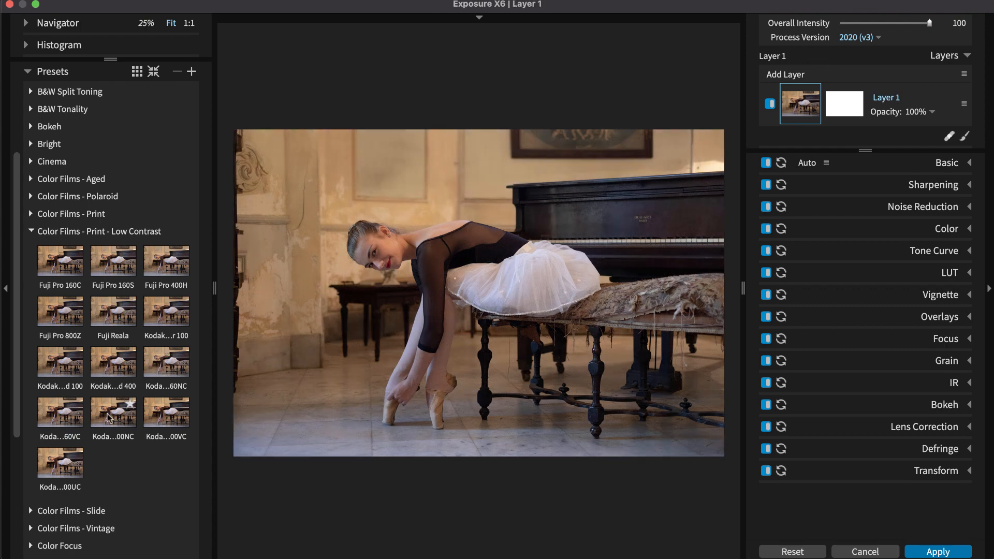
click(112, 362)
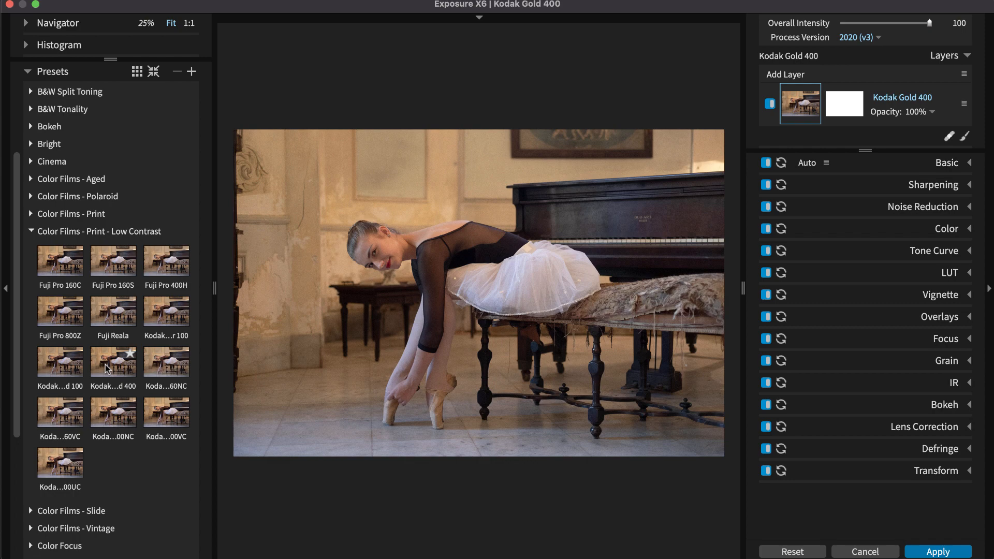
click(166, 361)
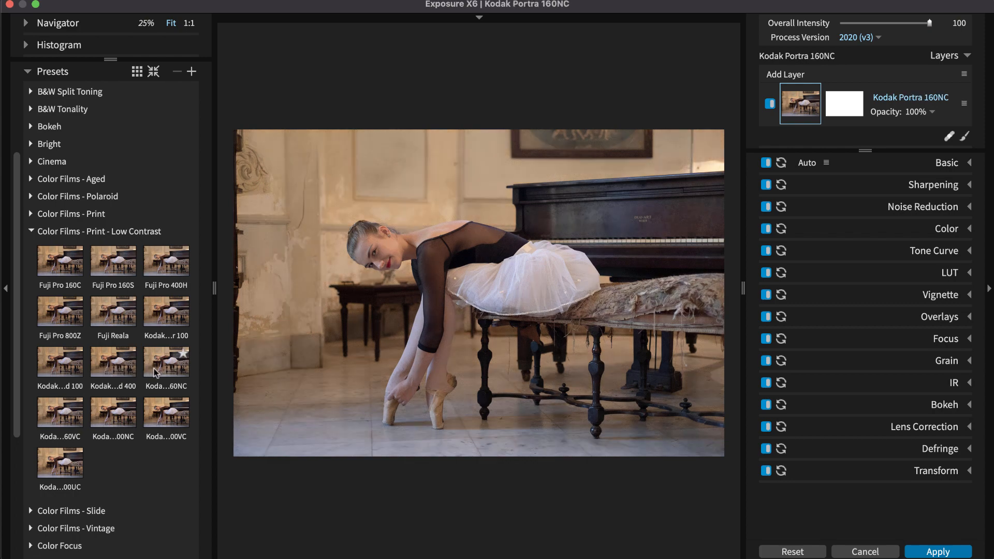
click(166, 361)
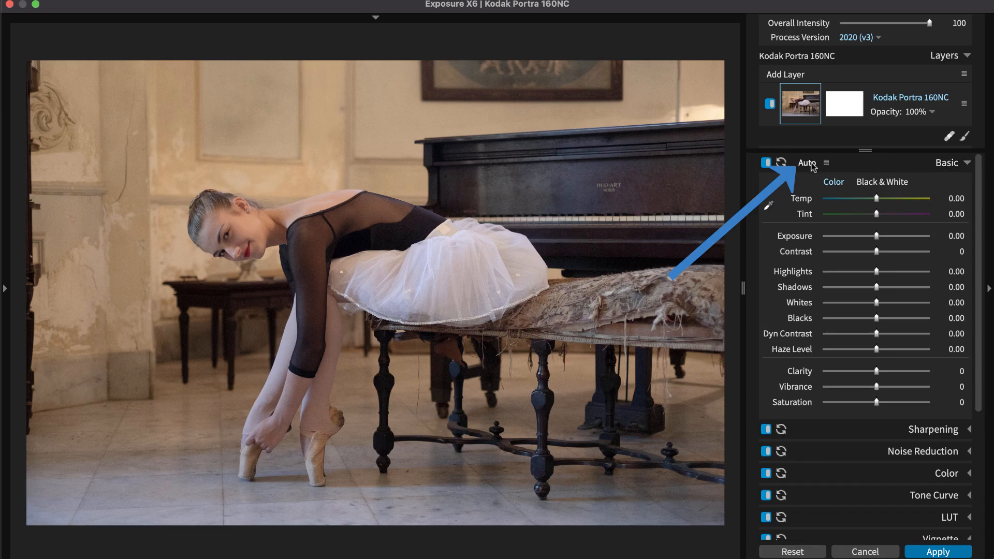
Apply Auto basic tone correction to the ballerina edit, then switch to the lakeside landscape
click(806, 162)
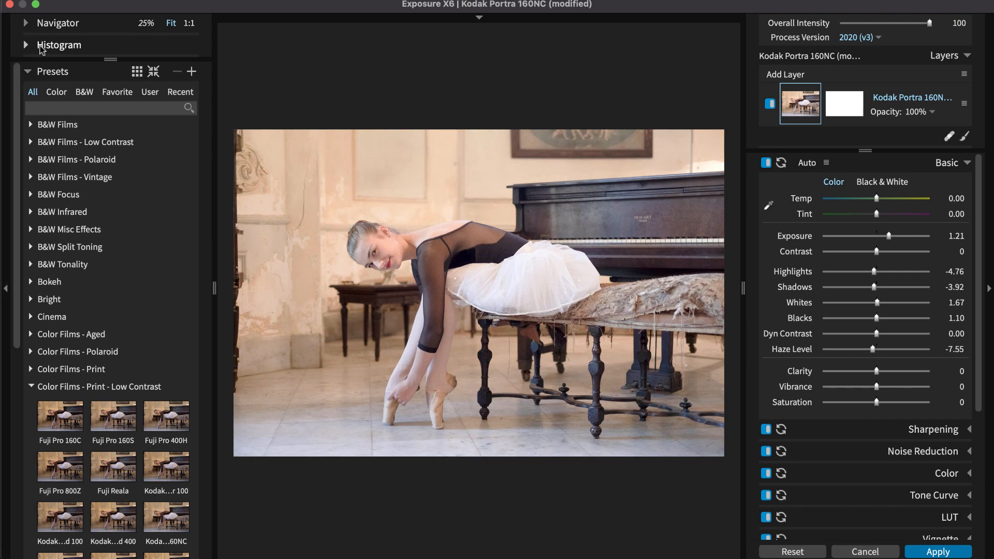
click(26, 45)
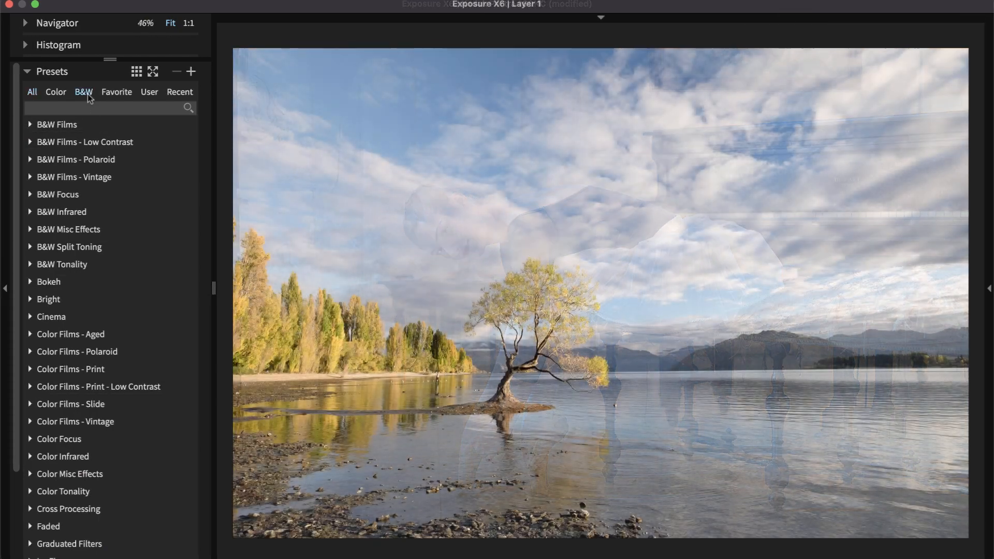
Preview Neopan 100 Acros, Ilford Delta 3200 and Neopan 1600 B&W films, then apply Neopan 100 Acros
click(57, 125)
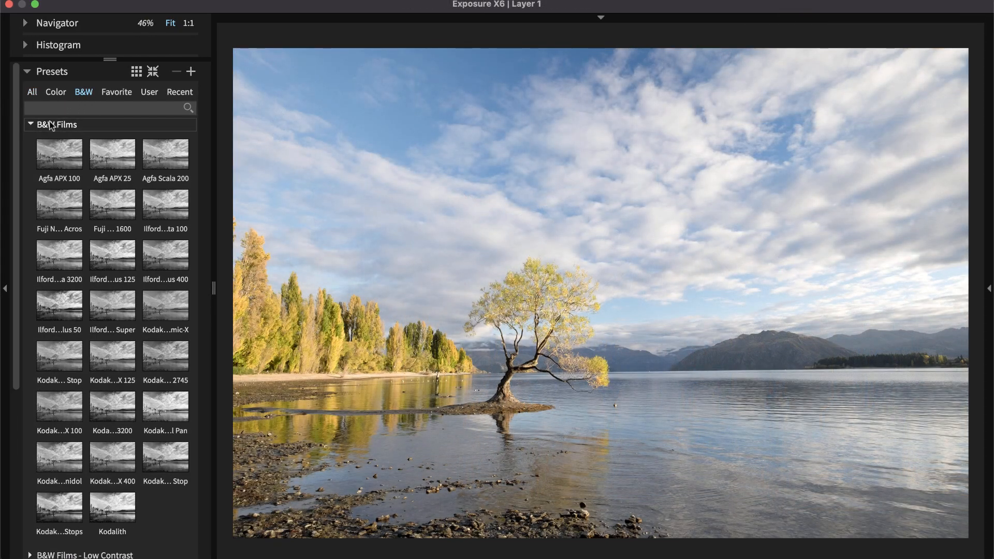
click(58, 204)
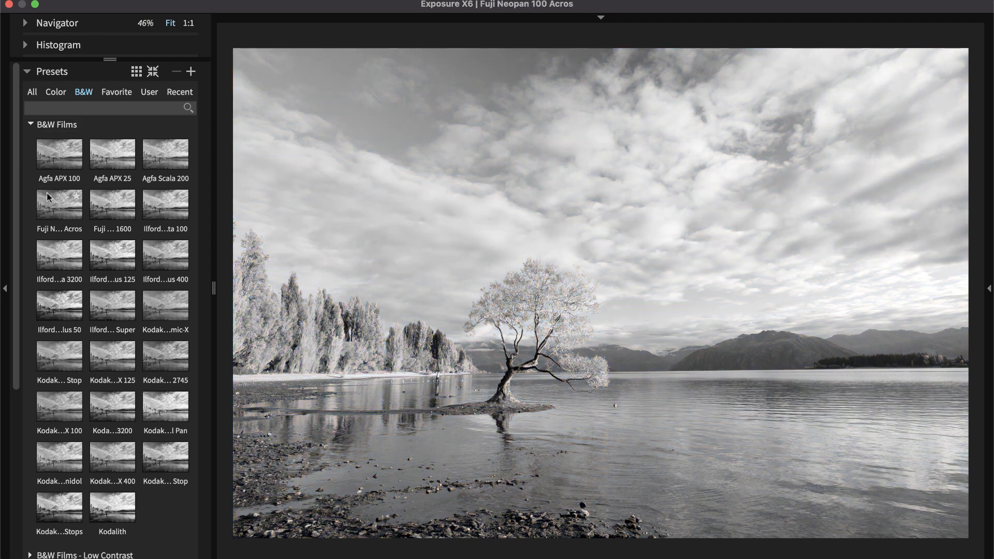
click(59, 257)
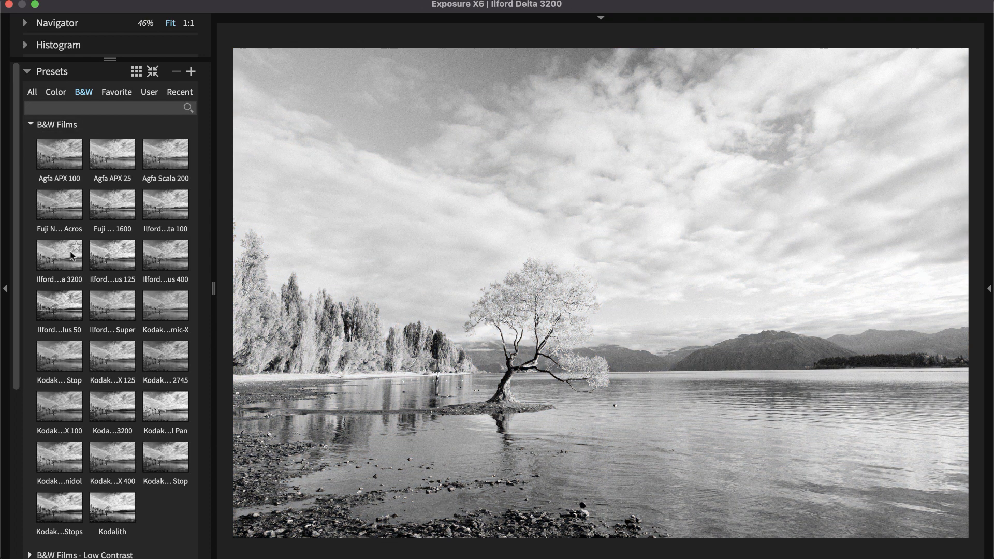
click(113, 203)
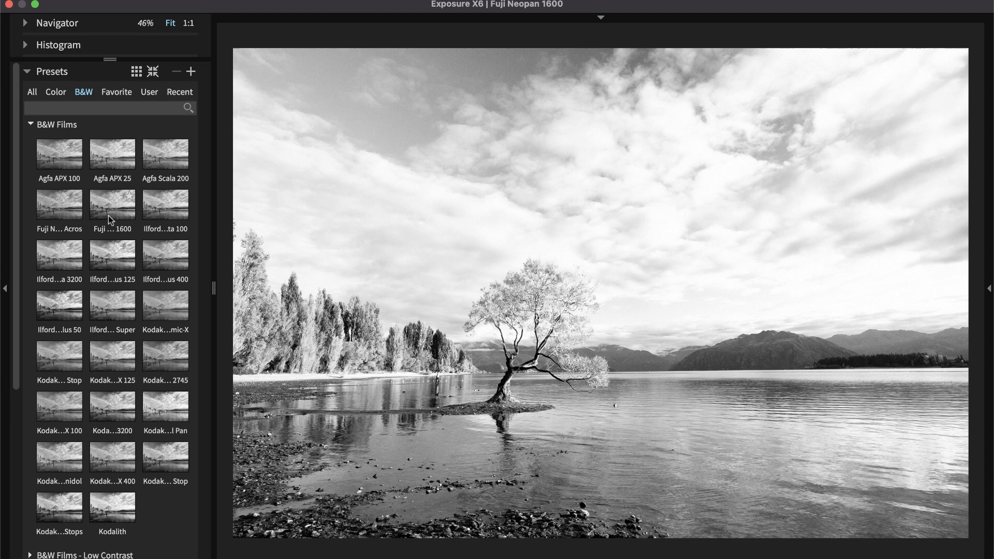
click(59, 204)
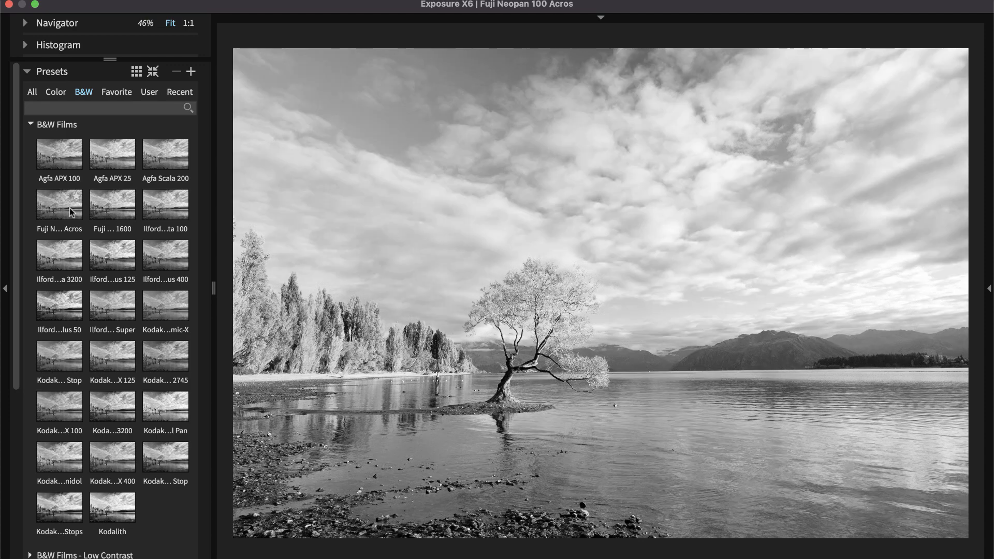
click(59, 204)
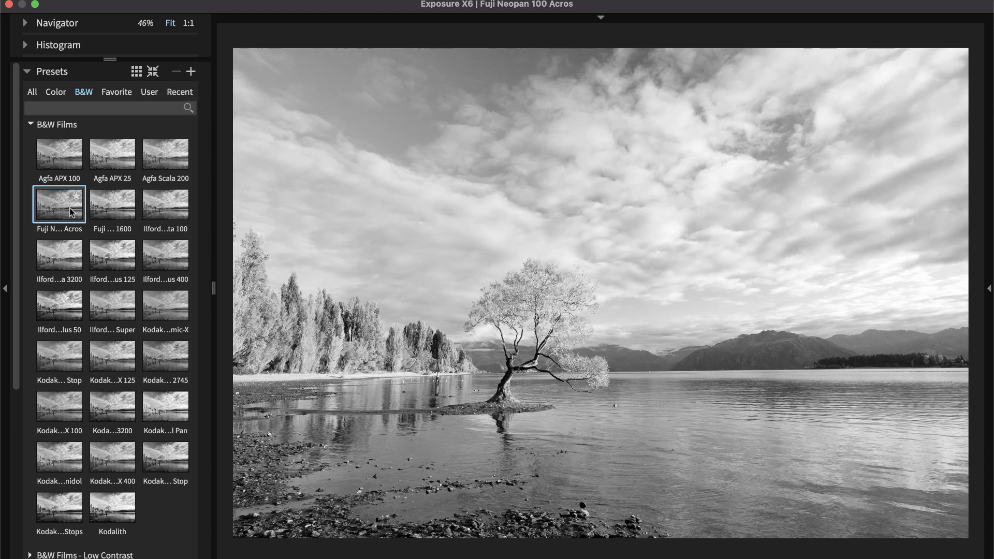
mouse_move(19, 212)
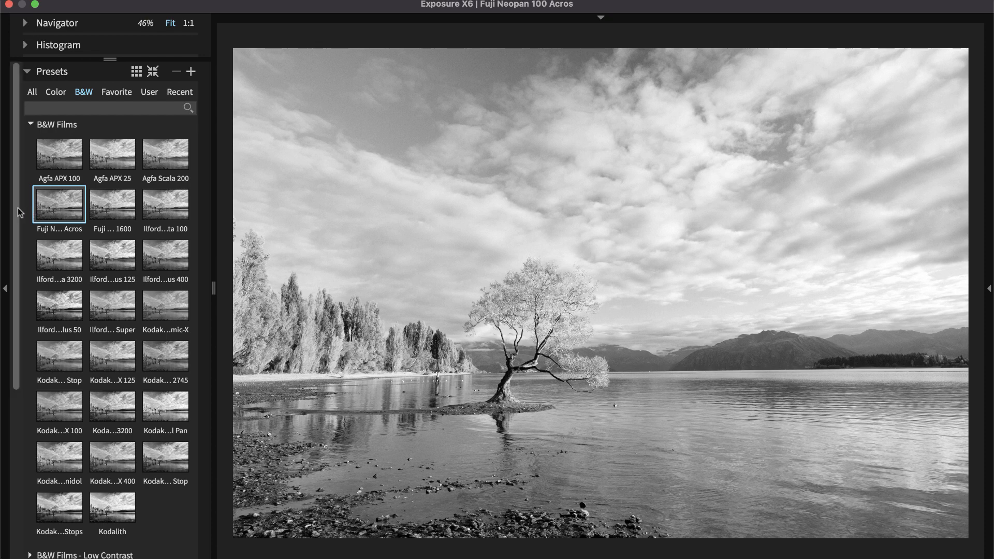
click(6, 287)
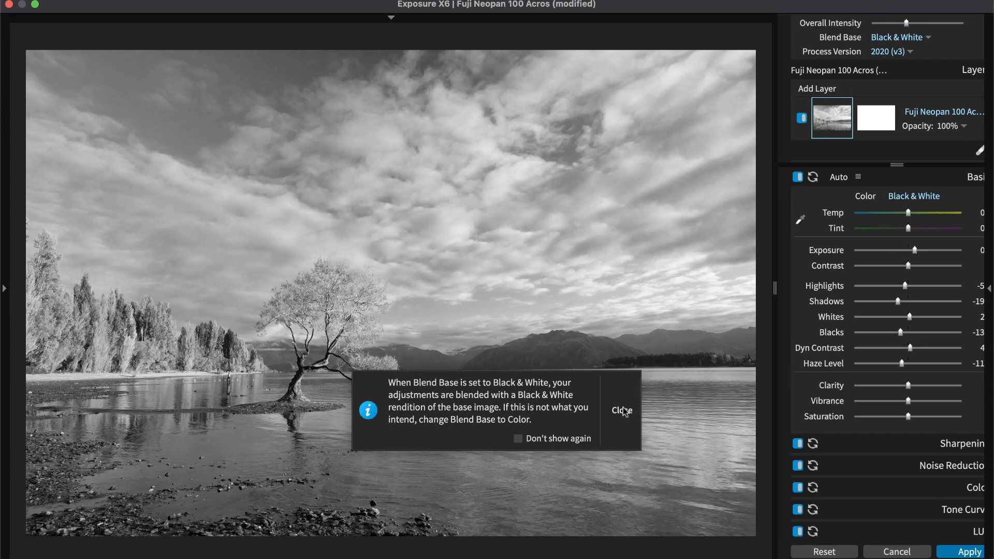
Close the Blend Base notice and scroll through the layer's brush and gradient masking settings
click(620, 410)
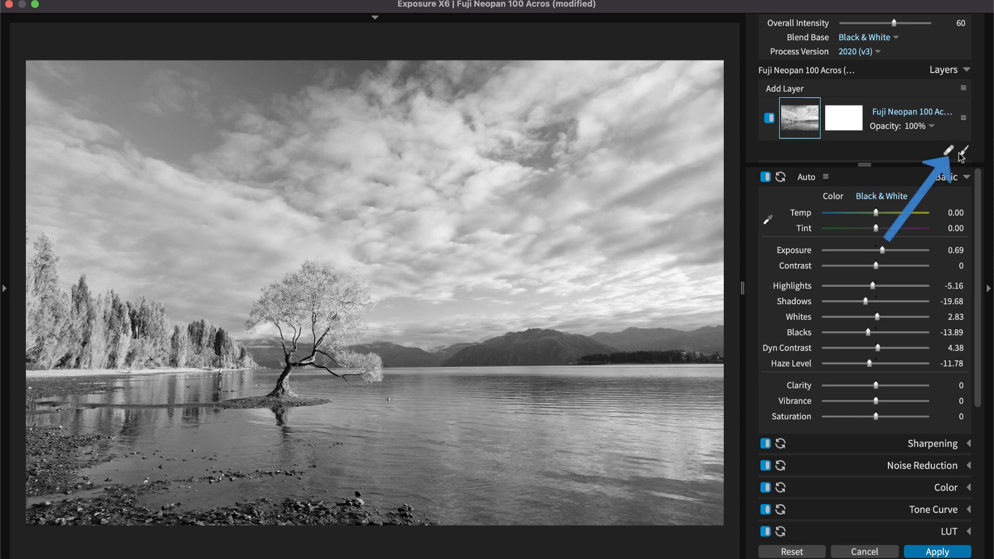
click(961, 150)
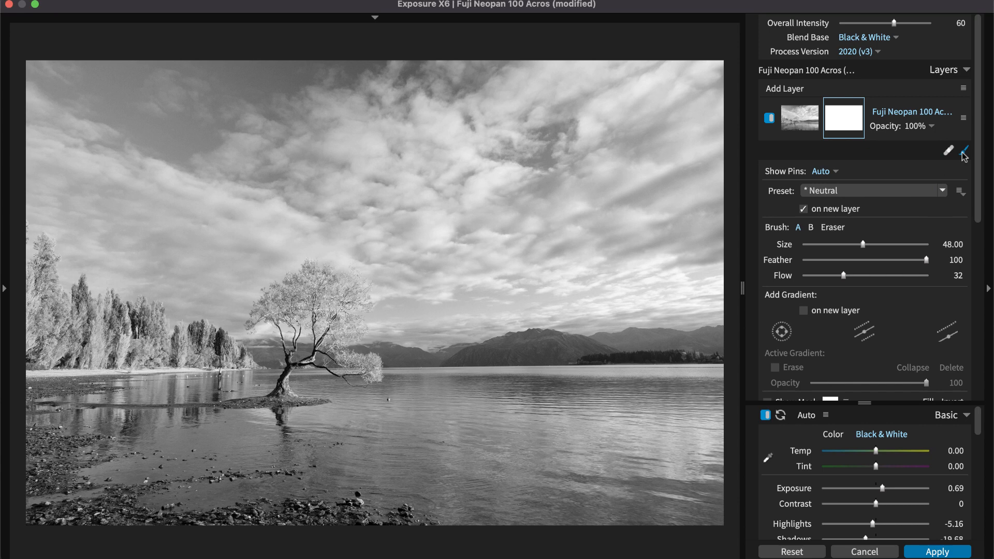
mouse_move(915, 161)
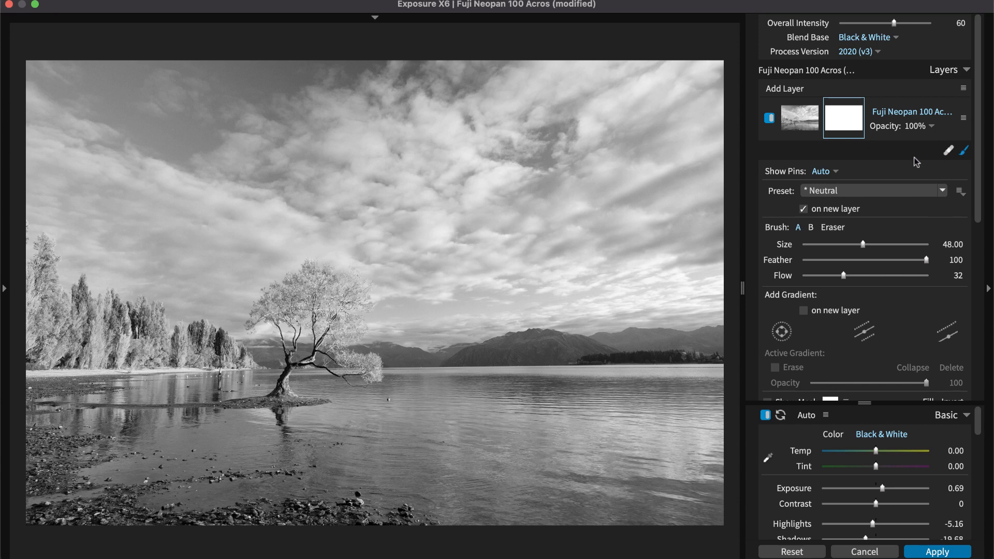
mouse_move(976, 155)
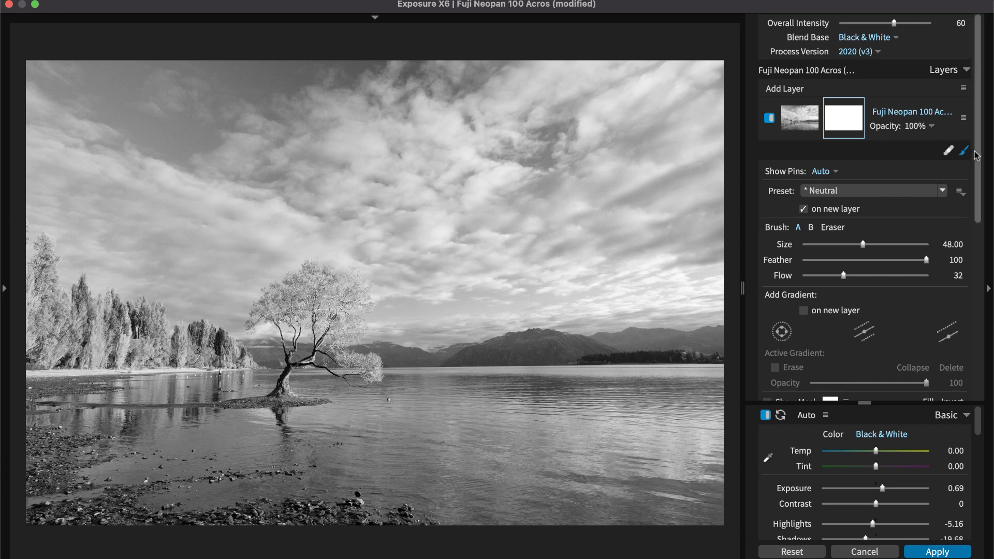
scroll(down, 3)
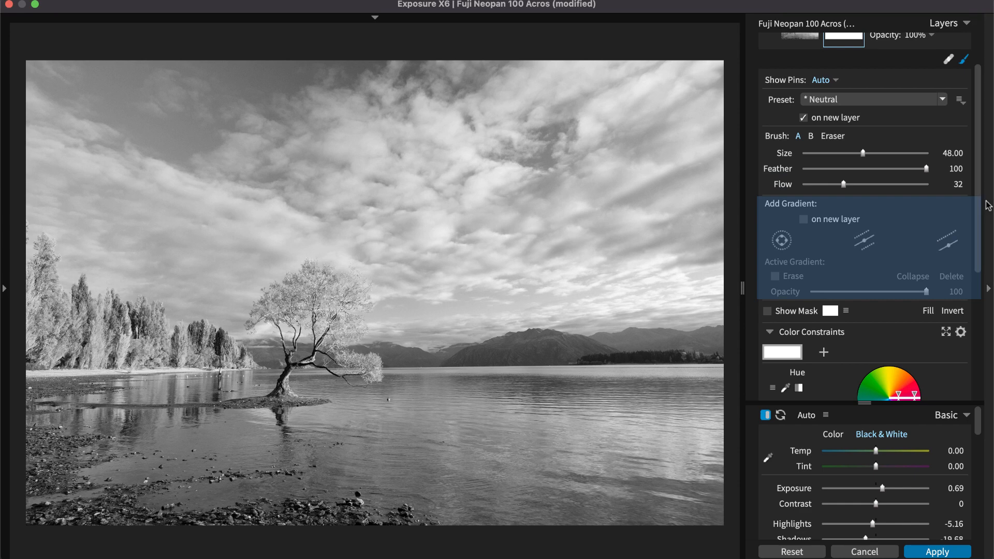
mouse_move(980, 184)
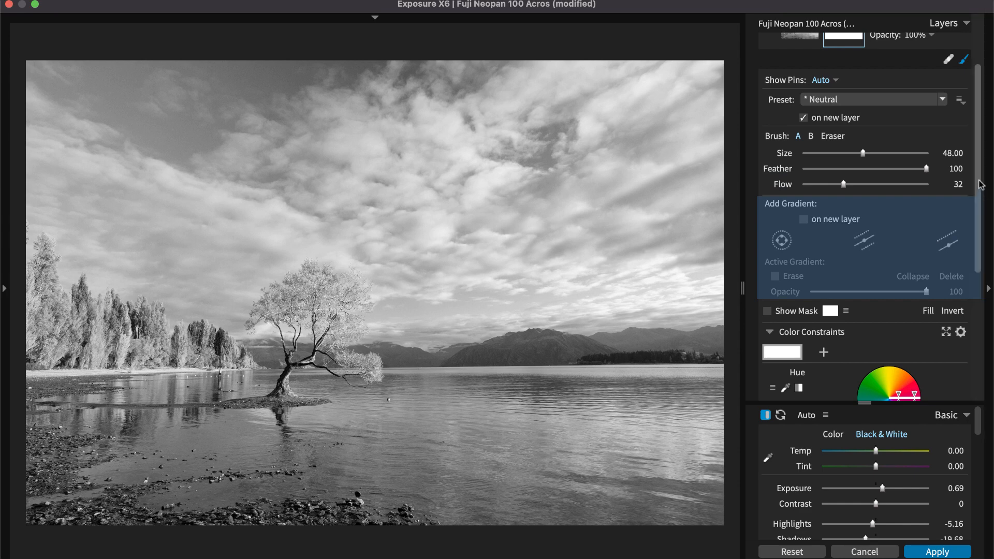
scroll(down, 3)
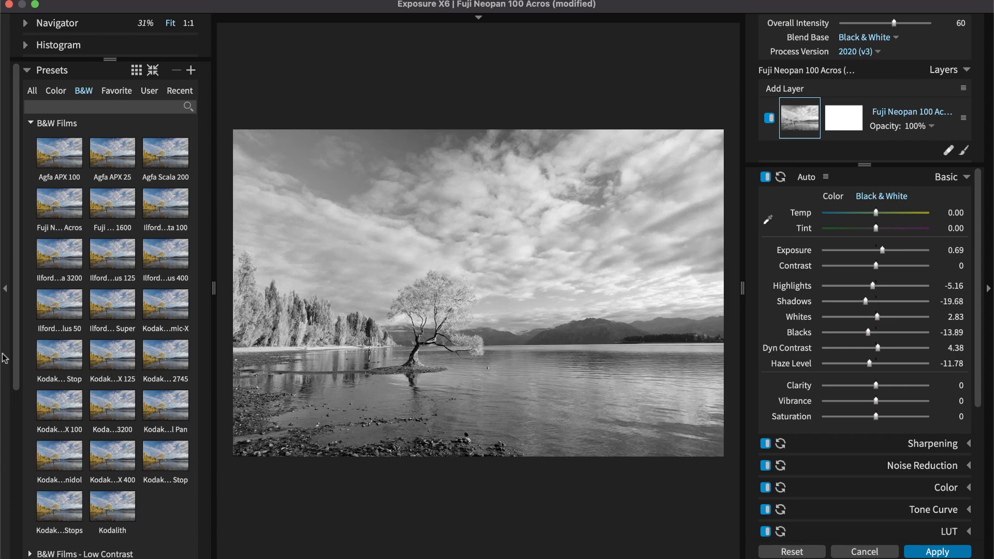
In History, revert to the earlier colour state, restore the latest black-and-white state, and return to Photoshop
click(51, 71)
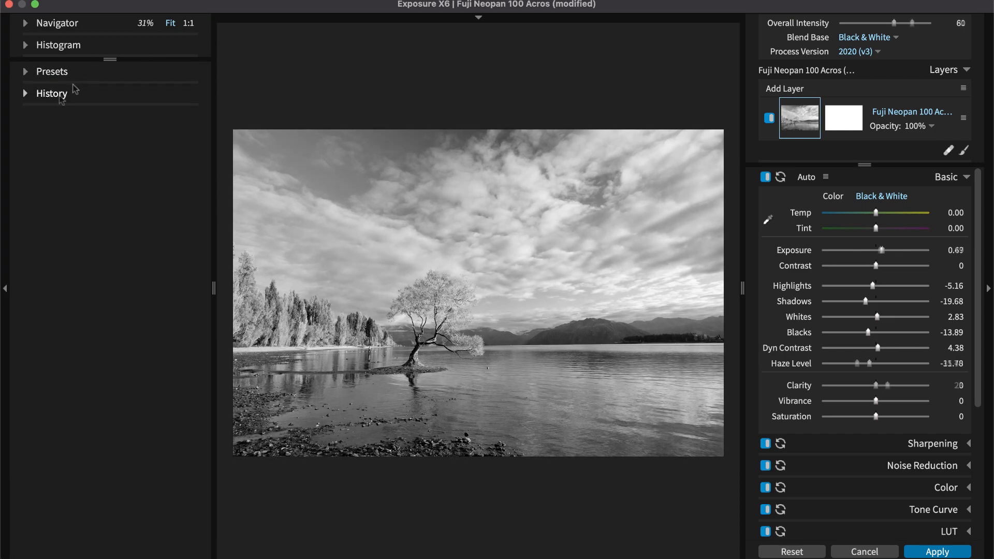
click(51, 93)
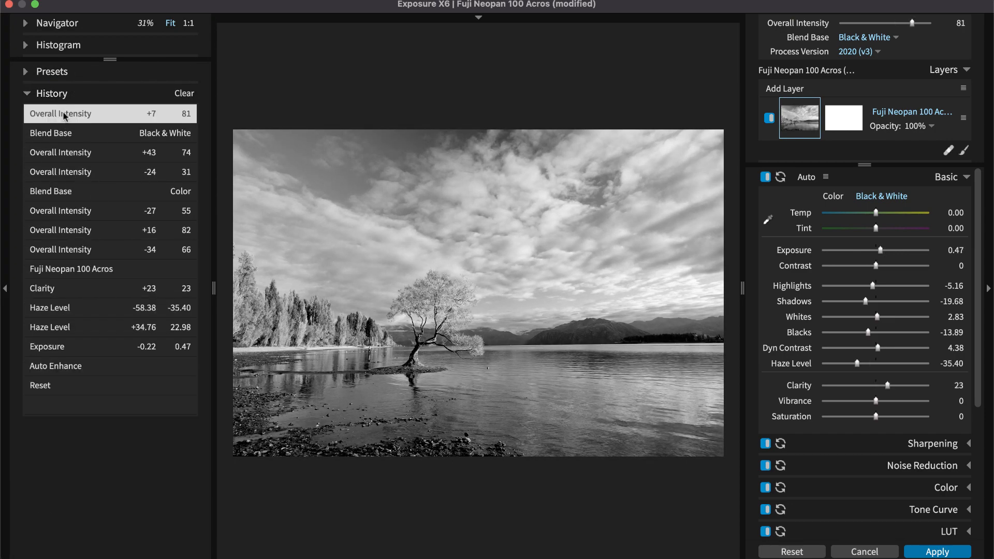
click(60, 172)
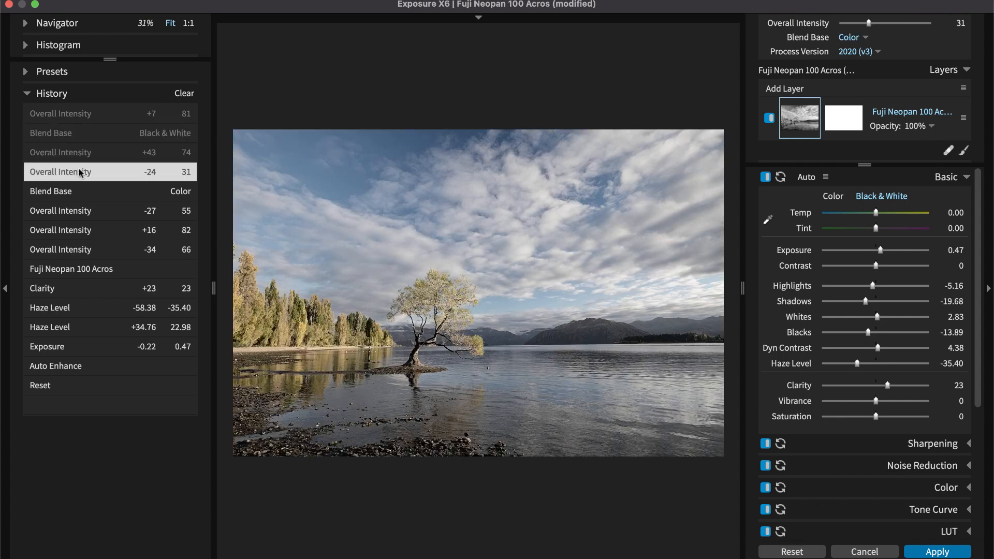
click(60, 113)
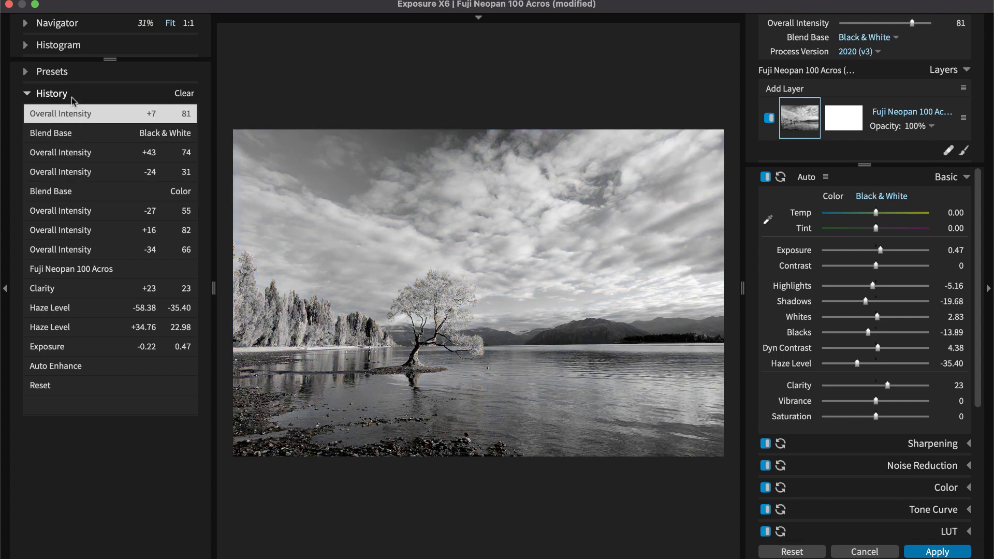
click(26, 93)
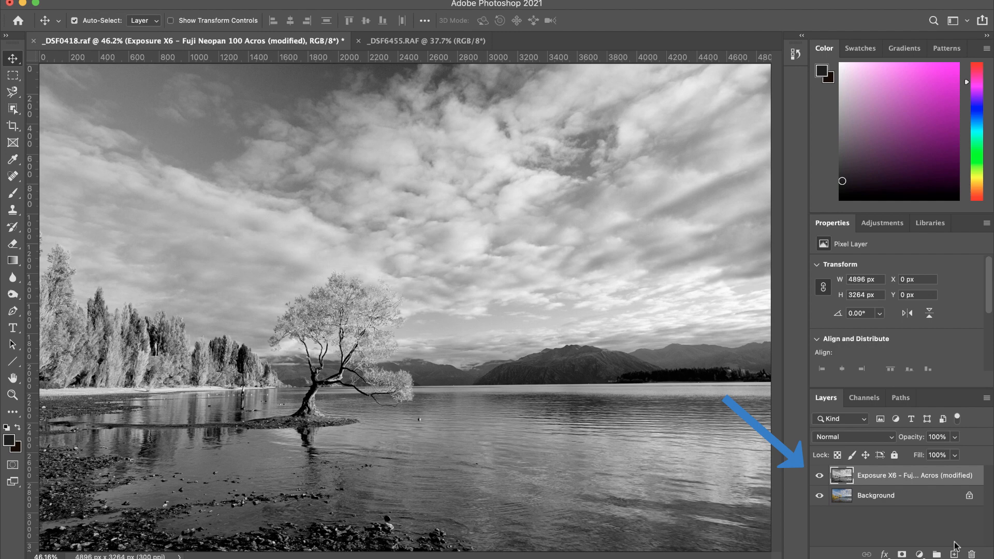
mouse_move(928, 483)
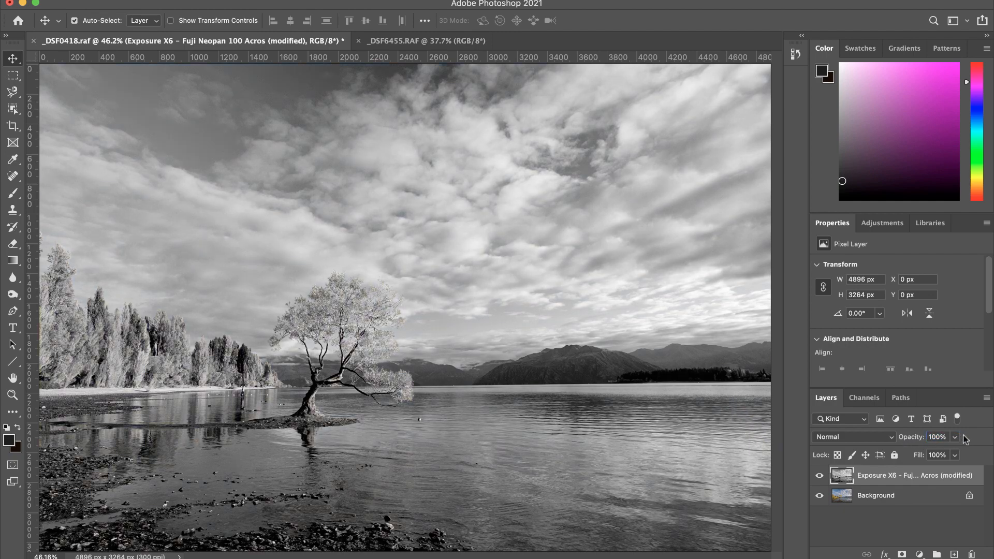
Select the Background layer and run Exposure X6 on it from the Filter menu
click(887, 495)
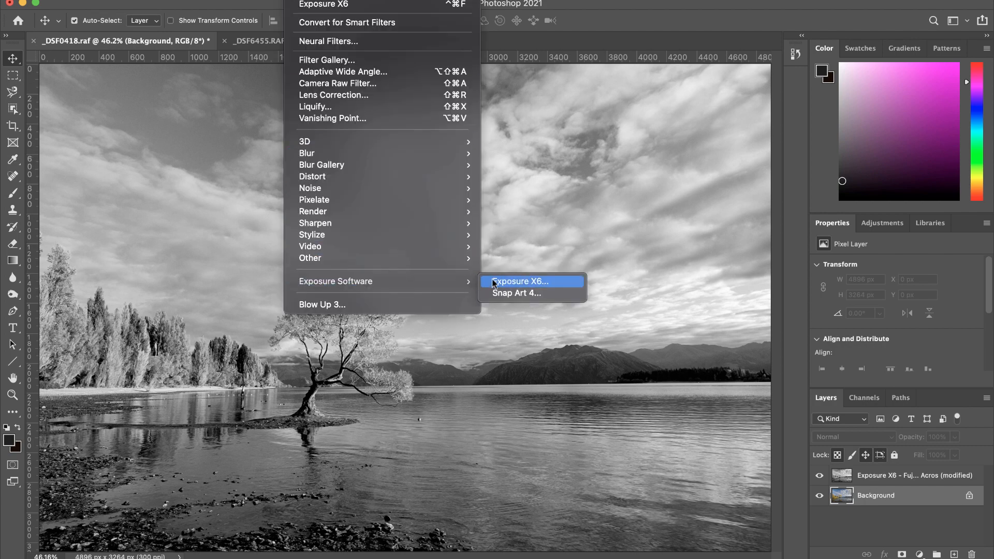
click(519, 282)
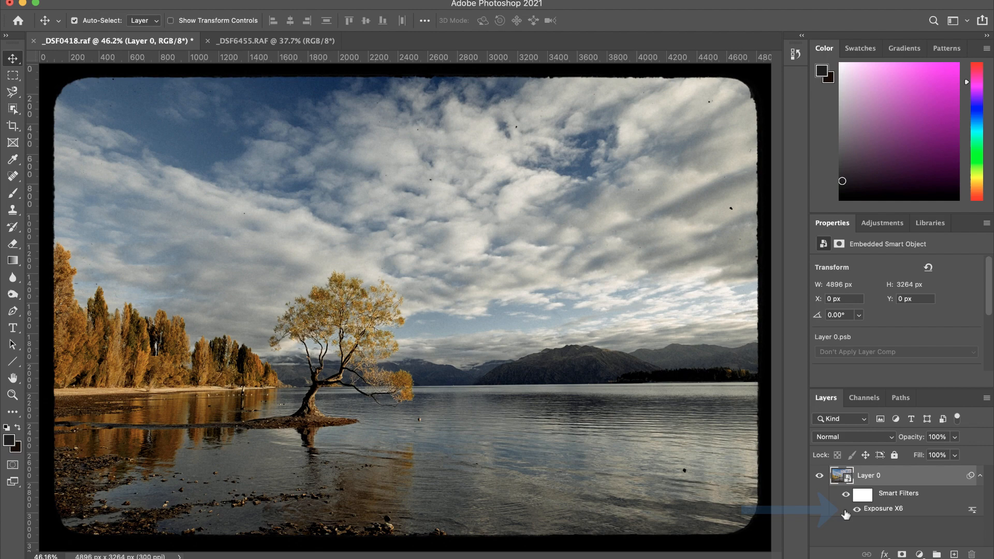
mouse_move(873, 511)
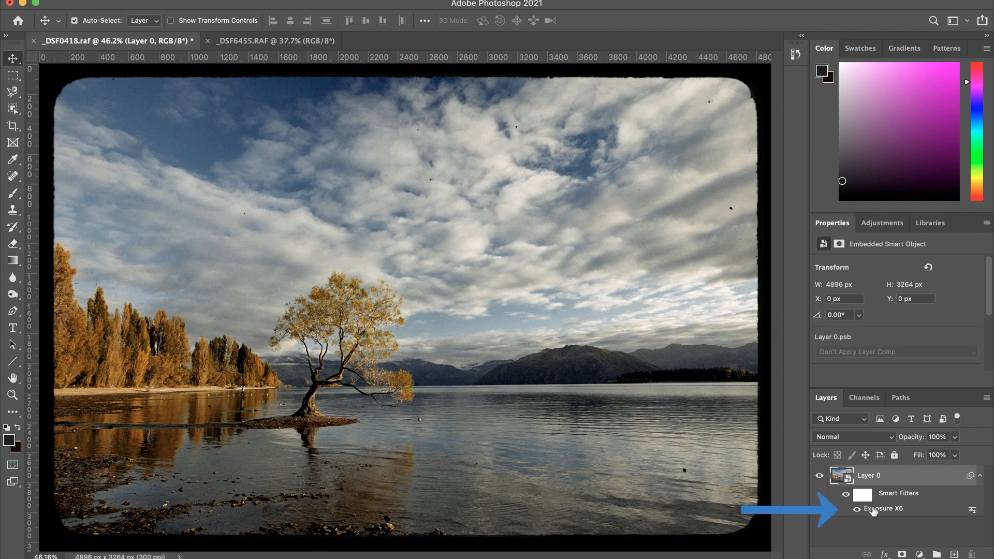
Double-click the Exposure X6 smart filter under Layer 0 to reopen its settings
double_click(881, 508)
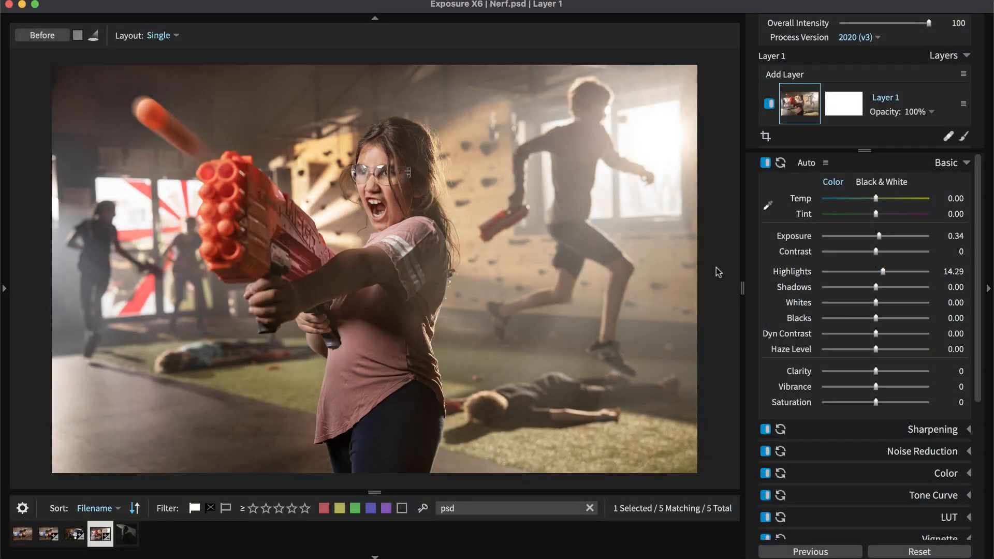
Preview Kodak Ektar 100 from Color Films - Print on the Nerf photo, then open the truck portrait
click(6, 288)
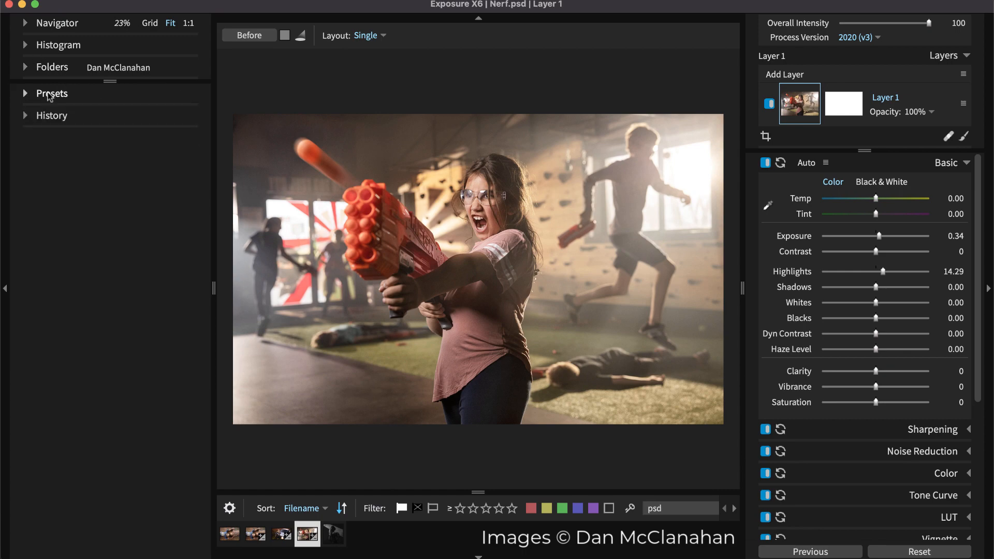
click(51, 93)
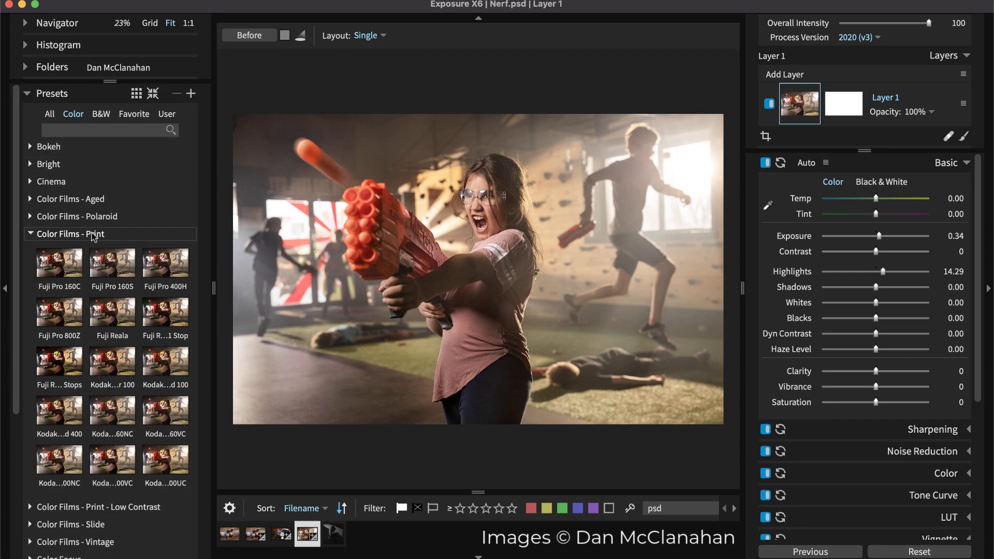
click(112, 363)
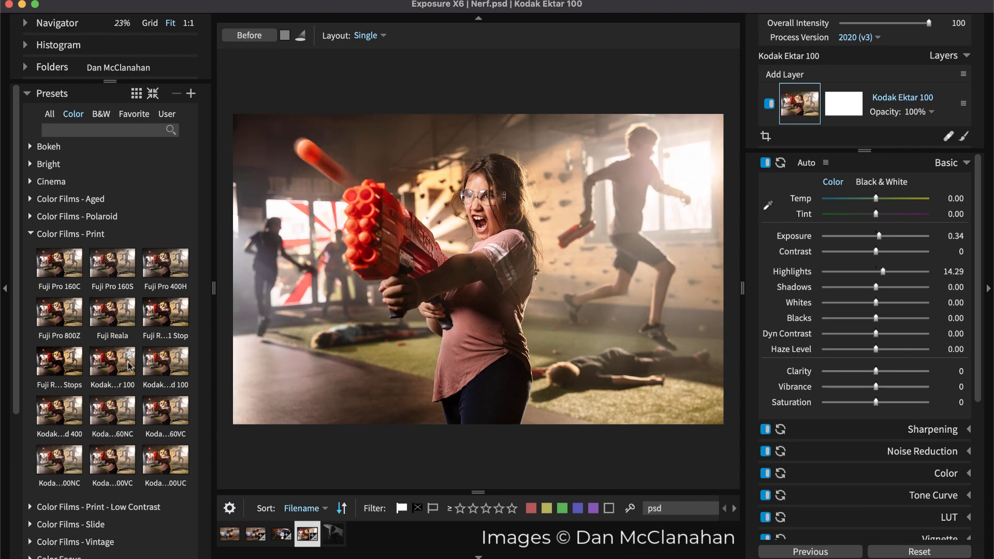
right_click(165, 363)
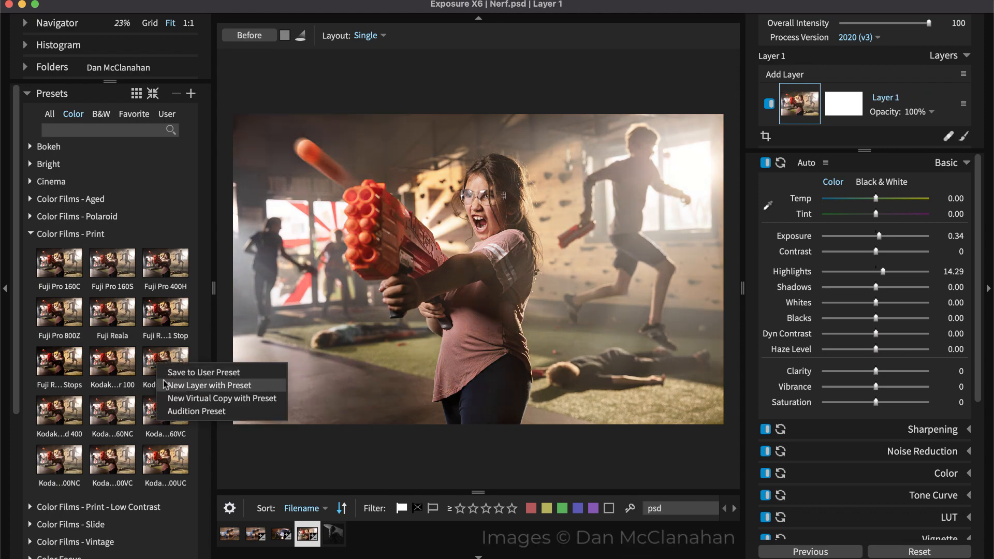
click(282, 533)
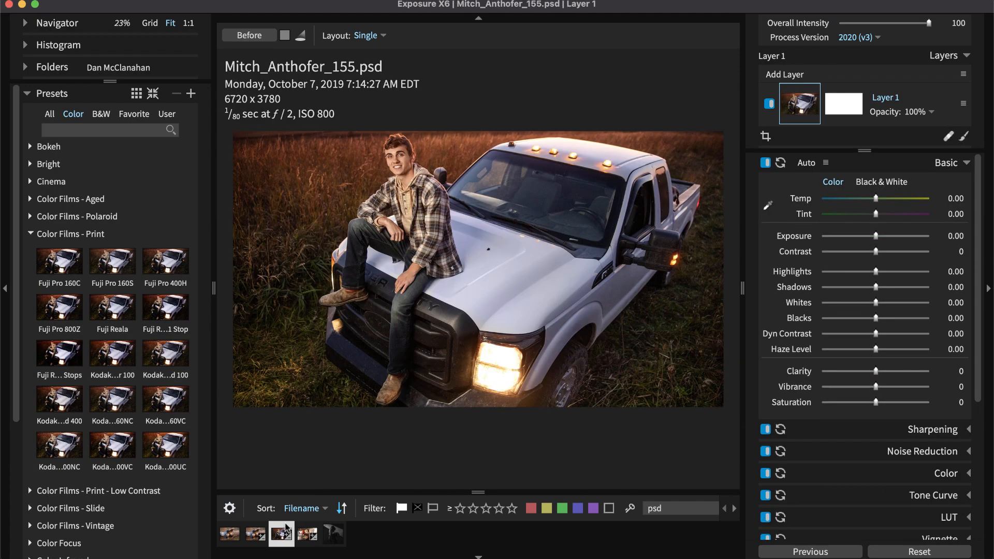